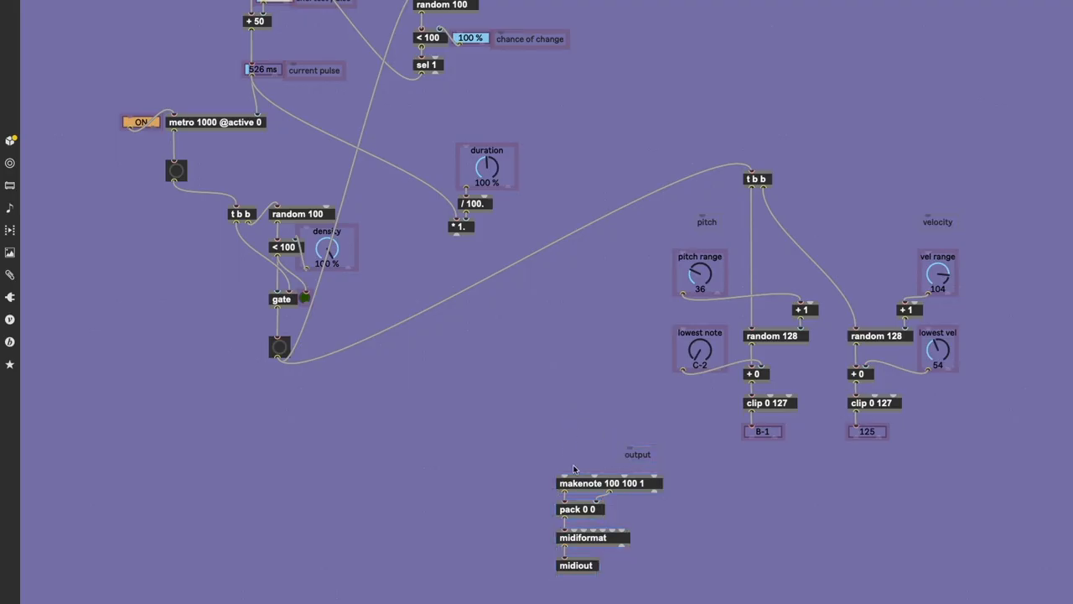
mouse_move(562, 474)
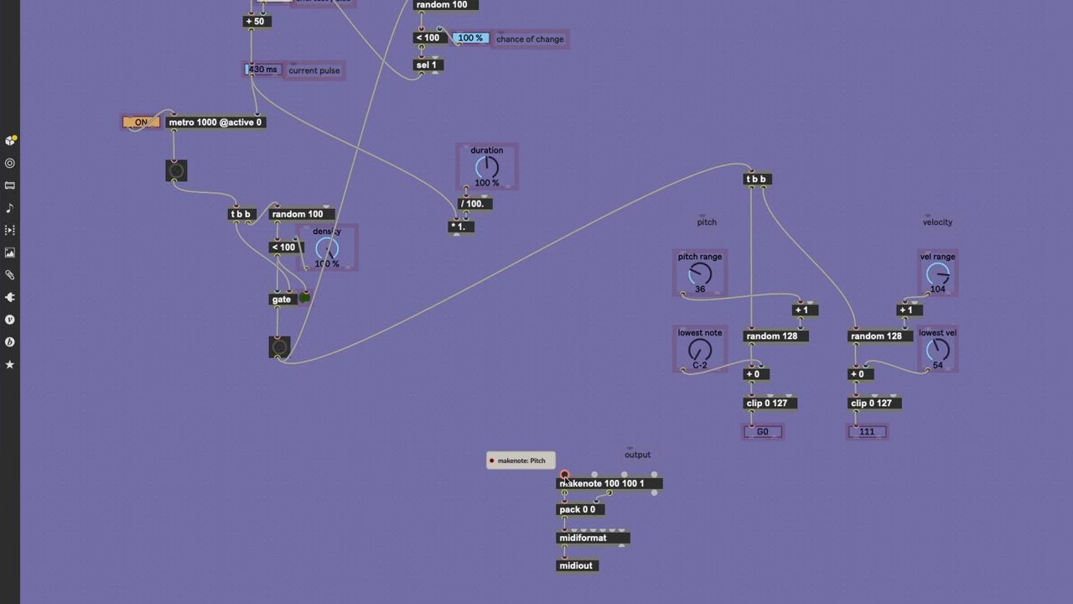